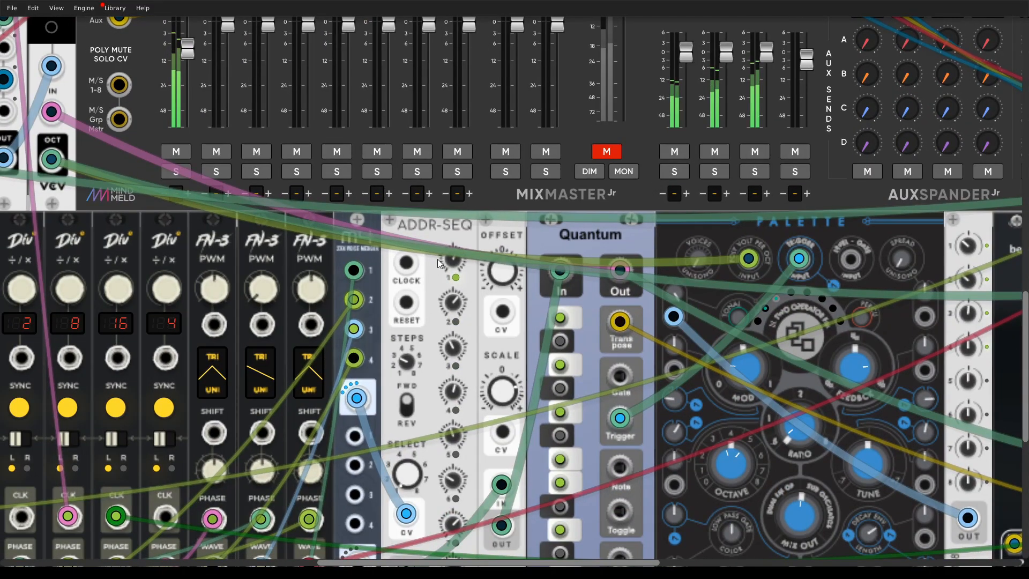
Step: Search the module browser for 'scope' to place a VCV Scope beside the Clock
scroll(down, 3)
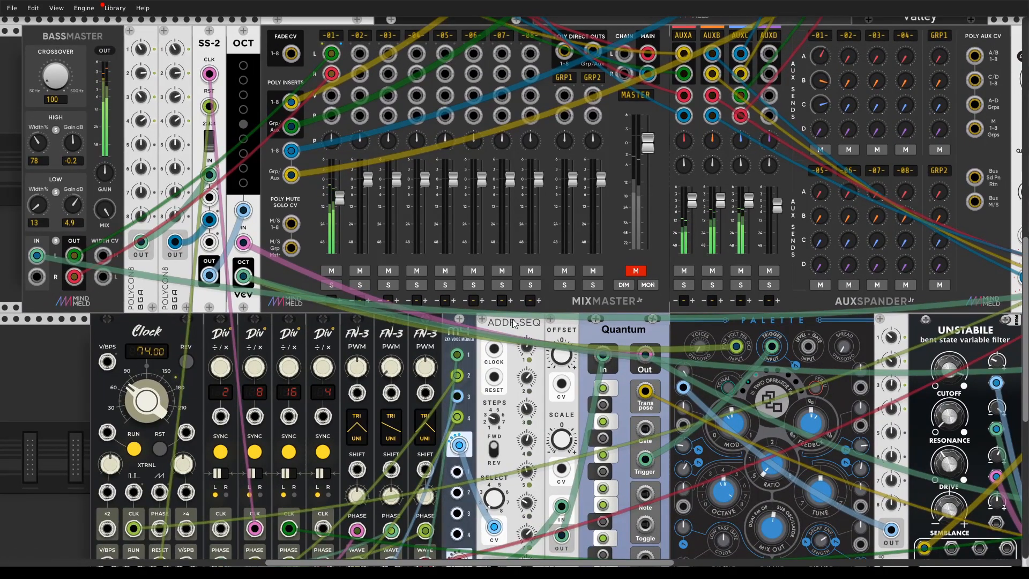
scroll(down, 3)
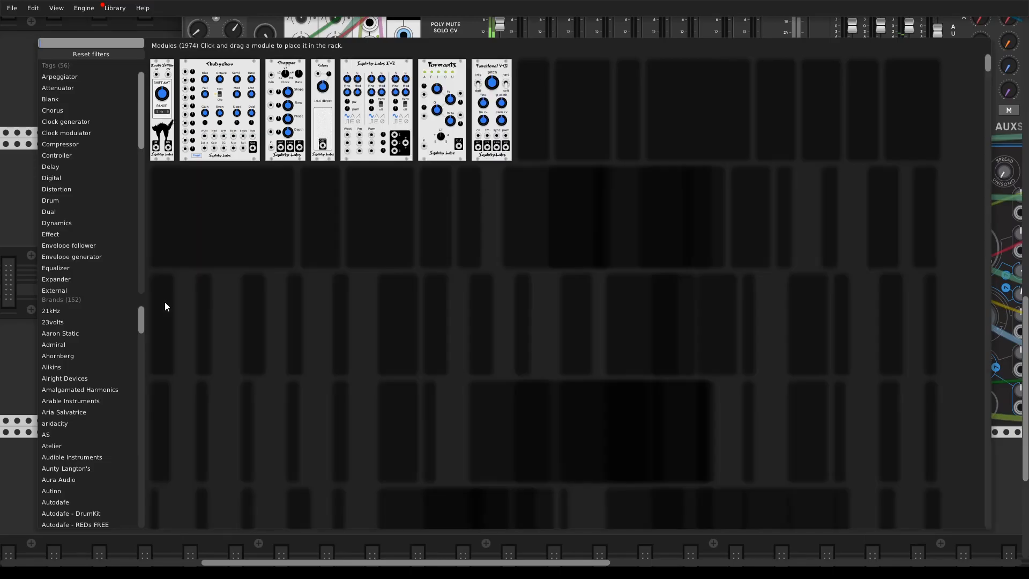
text(scope)
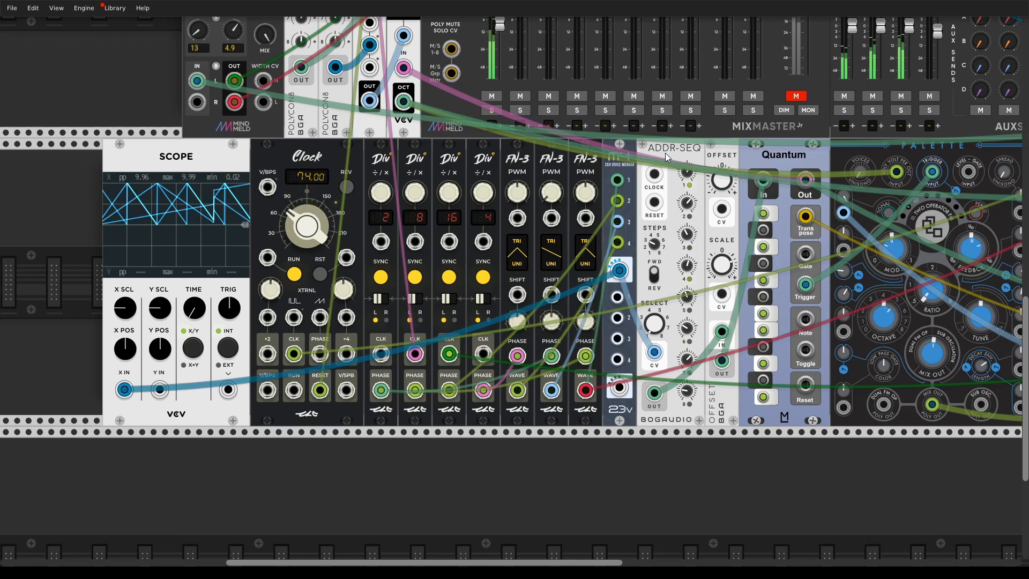
right_click(669, 147)
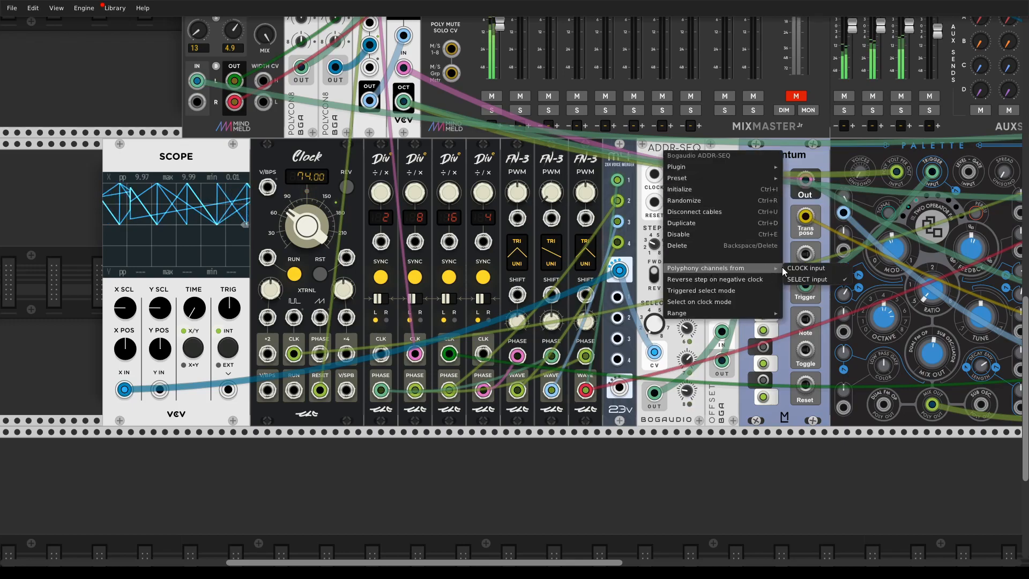
click(806, 278)
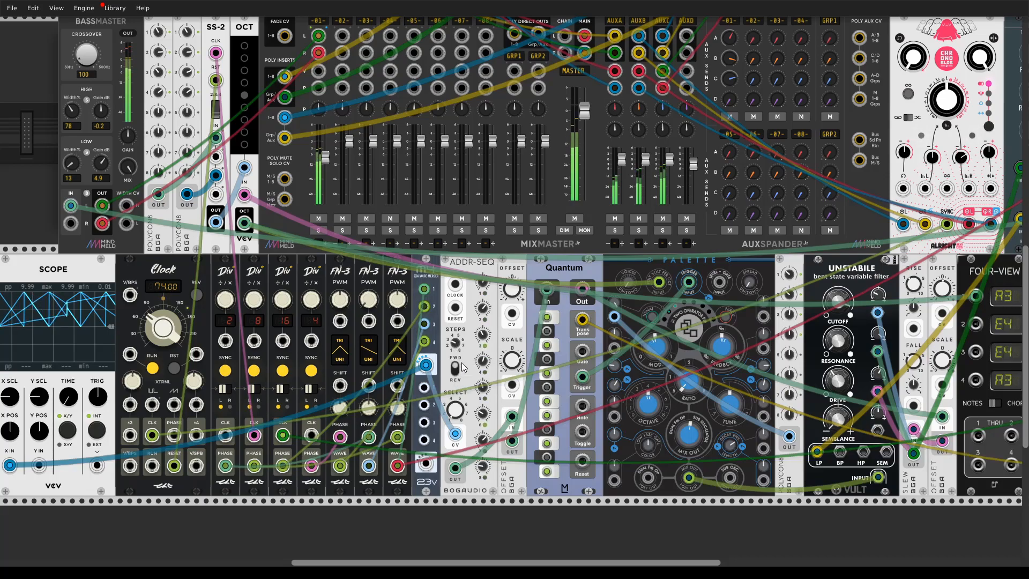
scroll(down, 3)
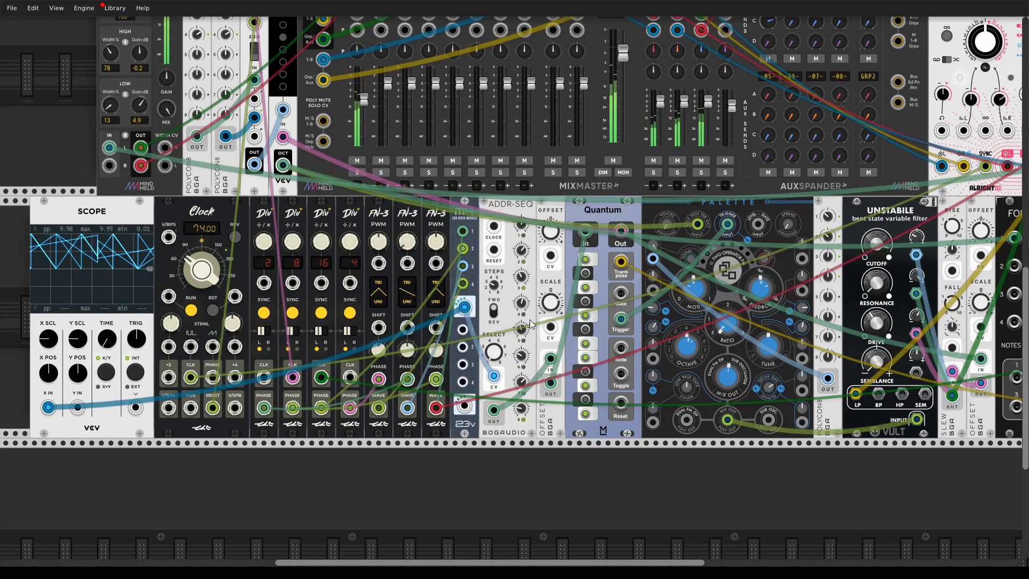
mouse_move(467, 448)
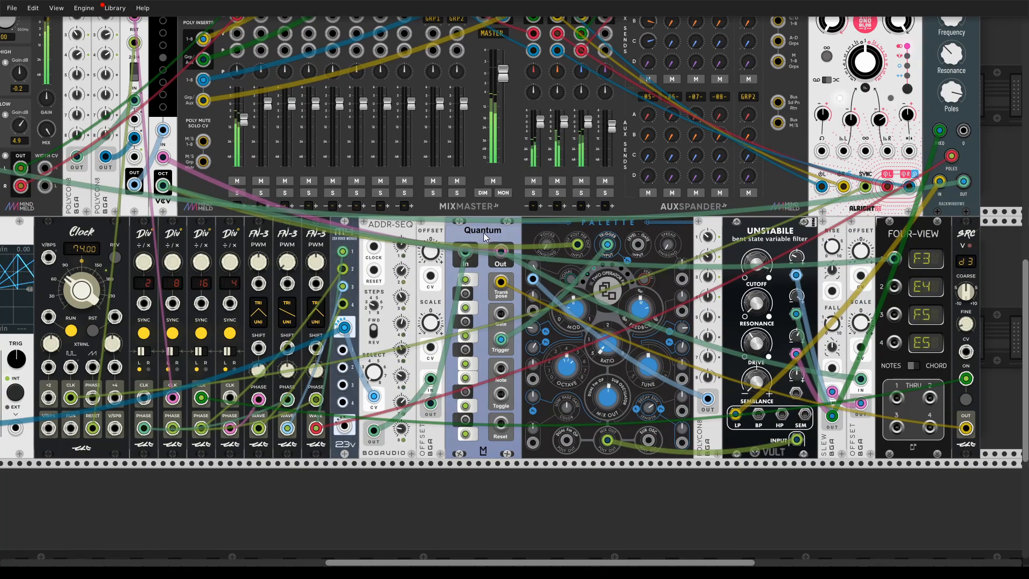
Step: Set the Quantum quantizer's Quantizer Mode to Down
right_click(482, 229)
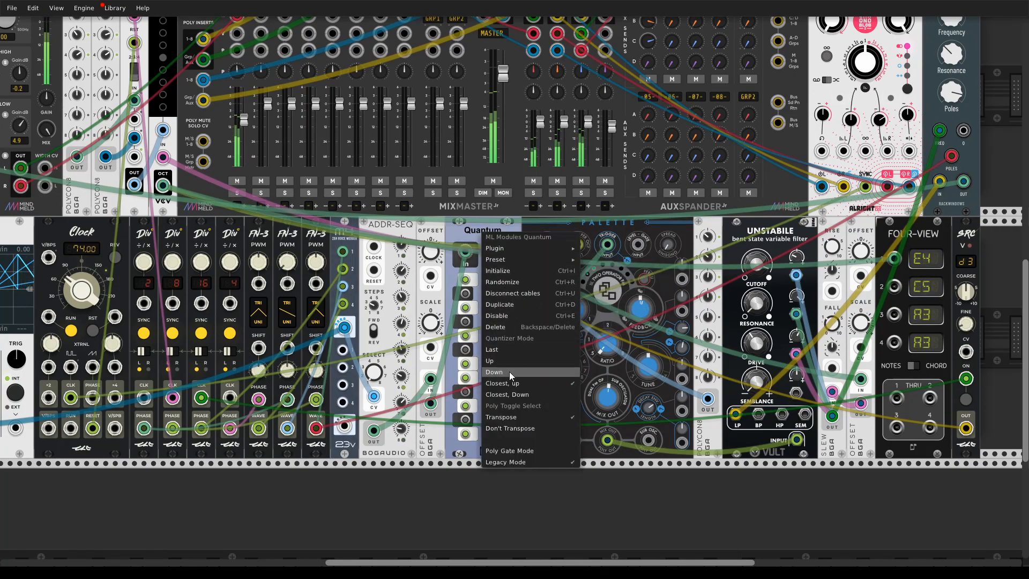
click(493, 371)
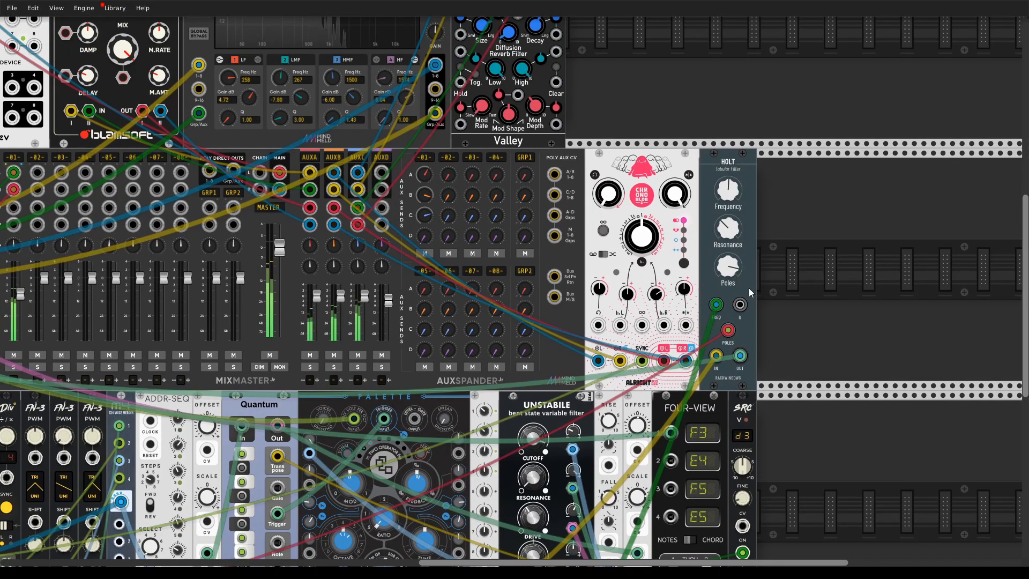
scroll(down, 3)
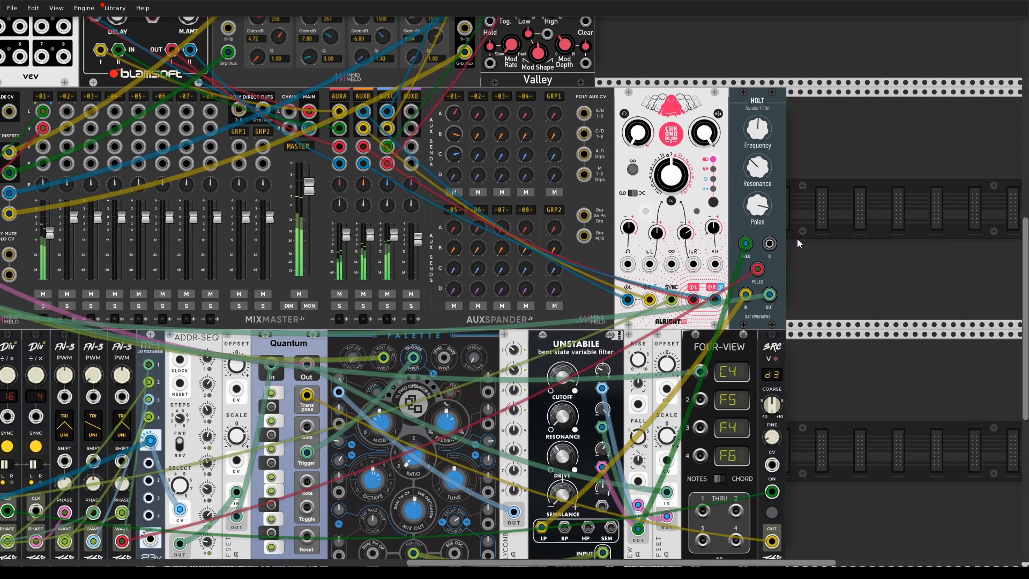
scroll(down, 3)
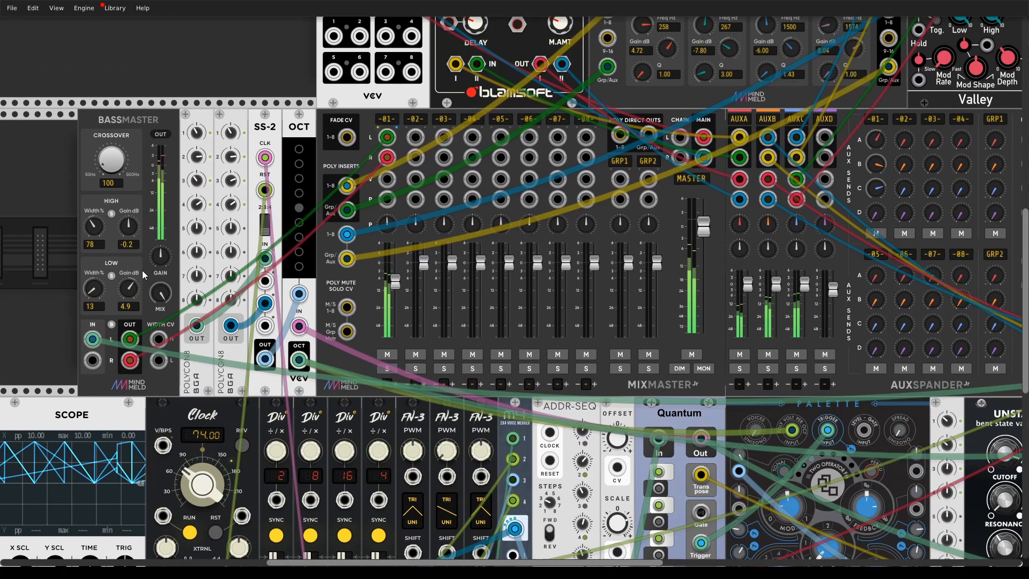
scroll(left, 3)
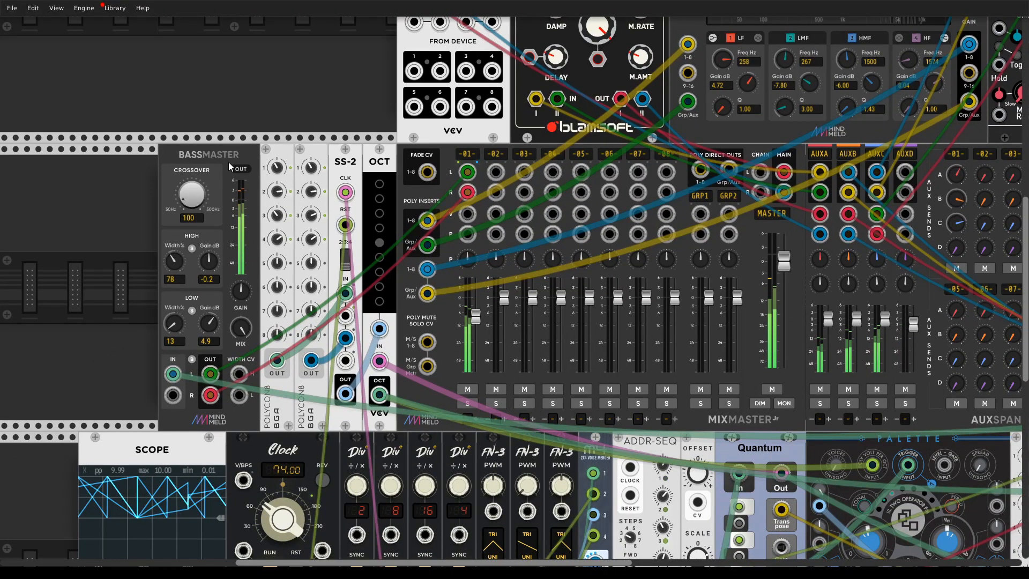
right_click(230, 166)
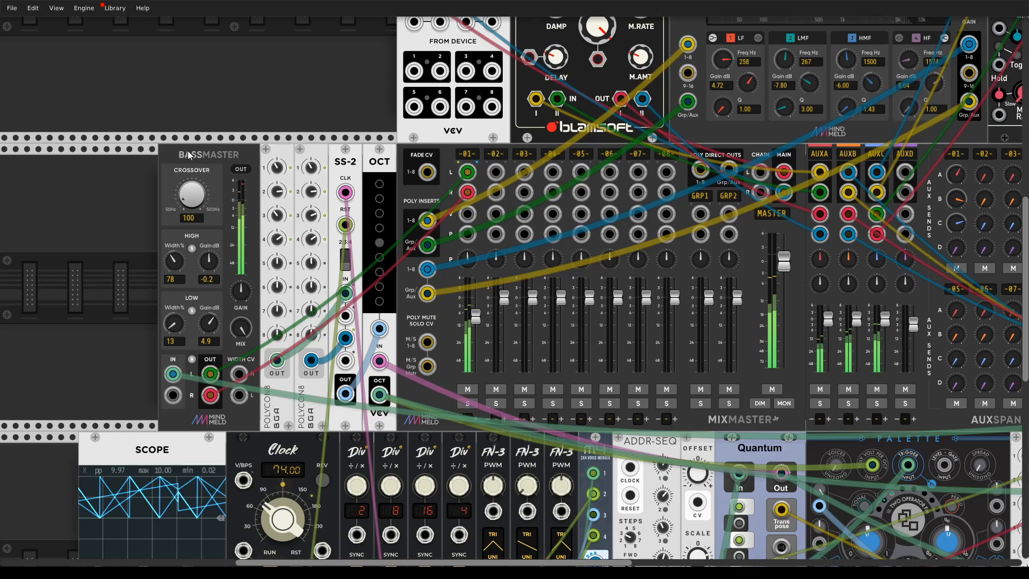
drag(472, 313, 473, 315)
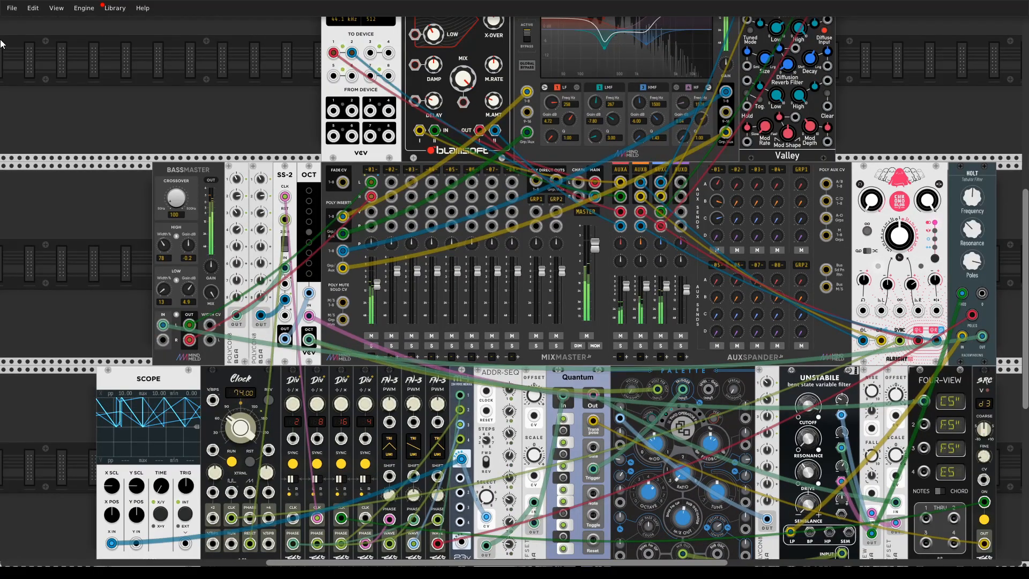
click(11, 7)
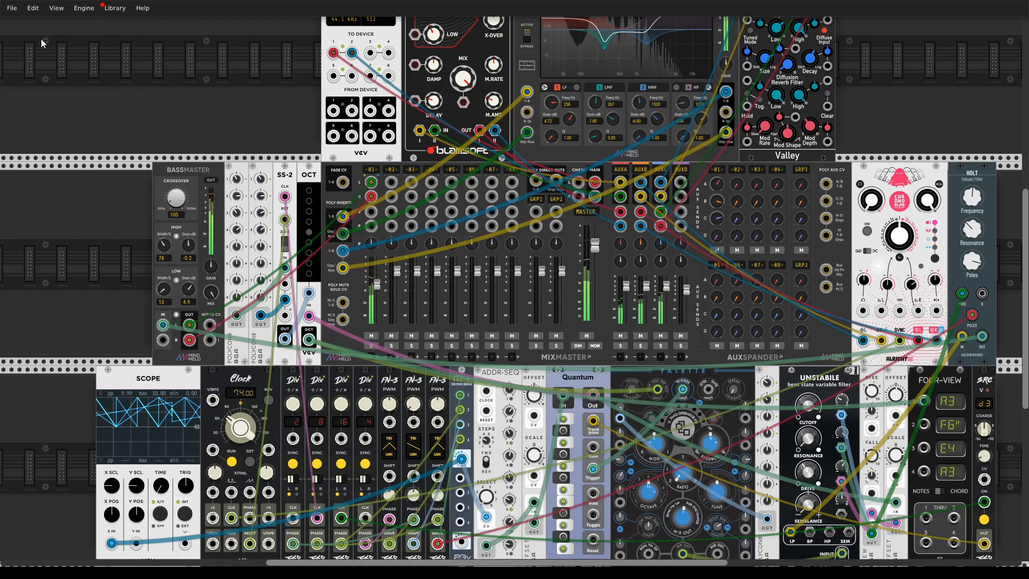
Step: Bring up the File menu to load the next fugue-machine patch
click(11, 8)
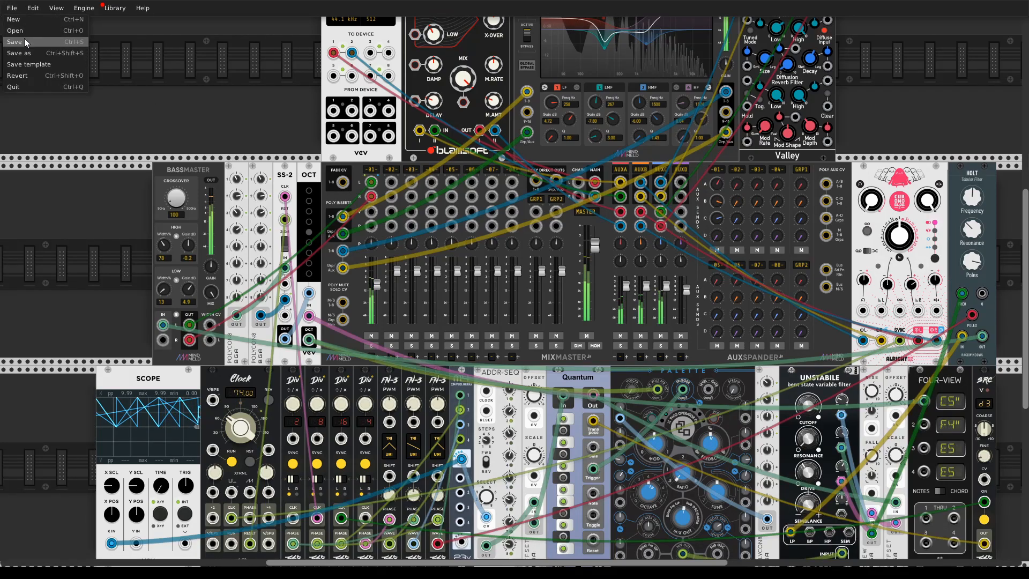
mouse_move(14, 30)
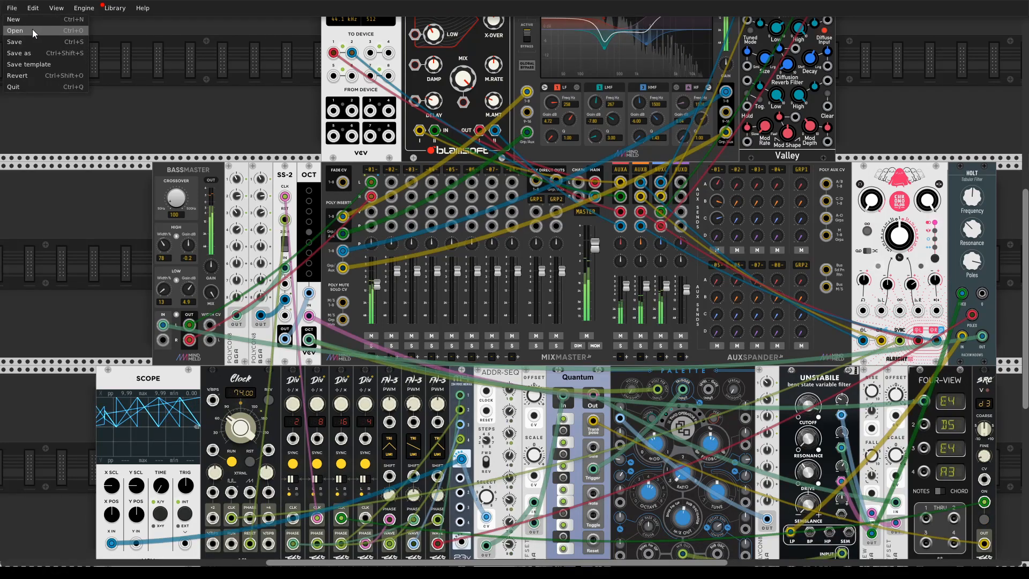
mouse_move(246, 113)
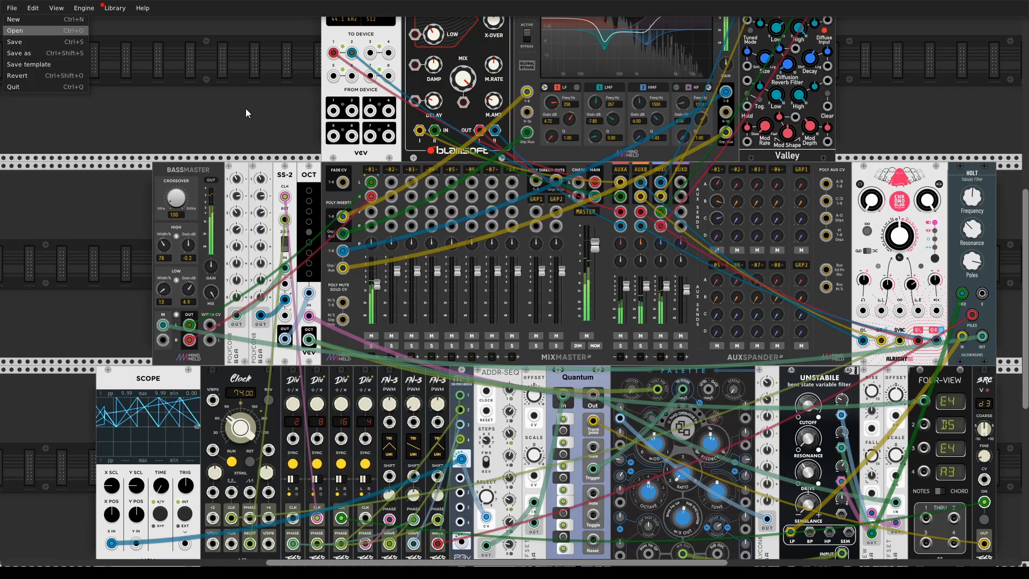
mouse_move(167, 129)
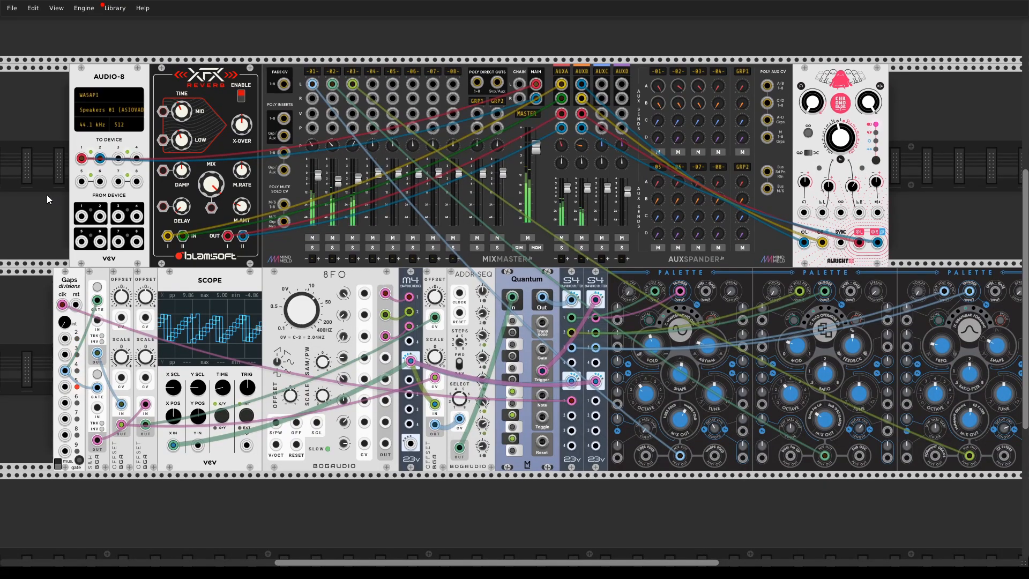
mouse_move(614, 280)
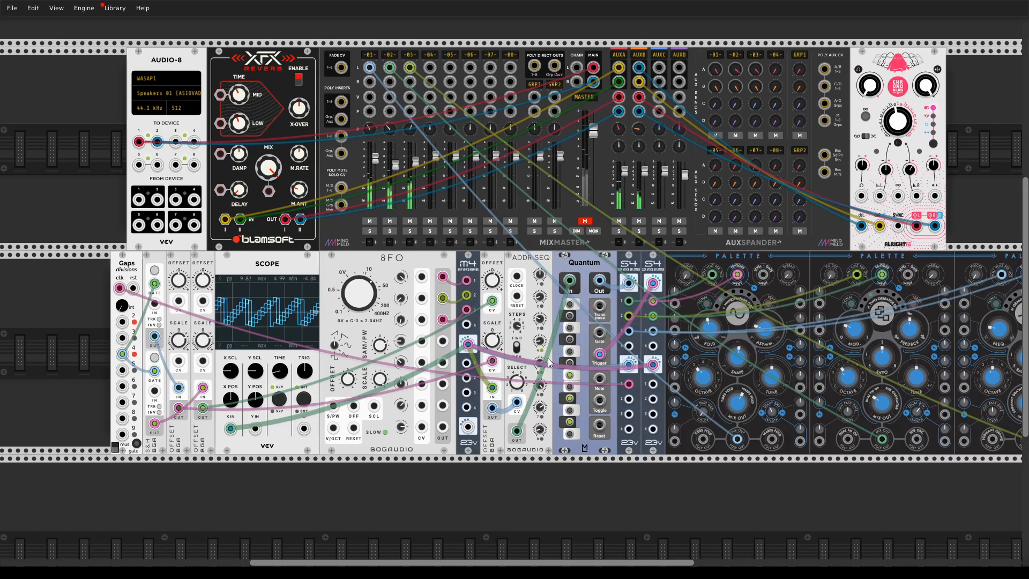
mouse_move(547, 329)
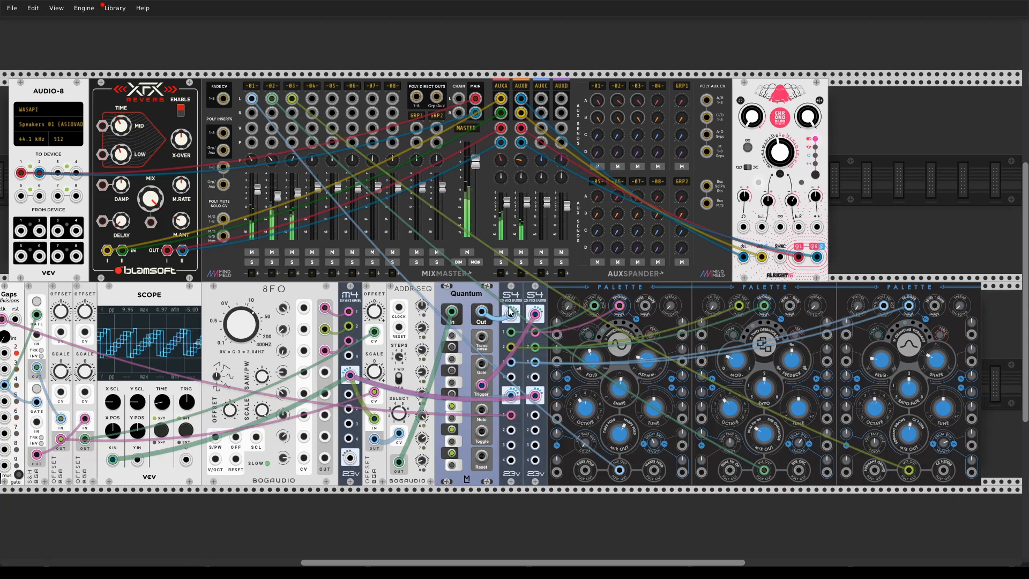
scroll(right, 3)
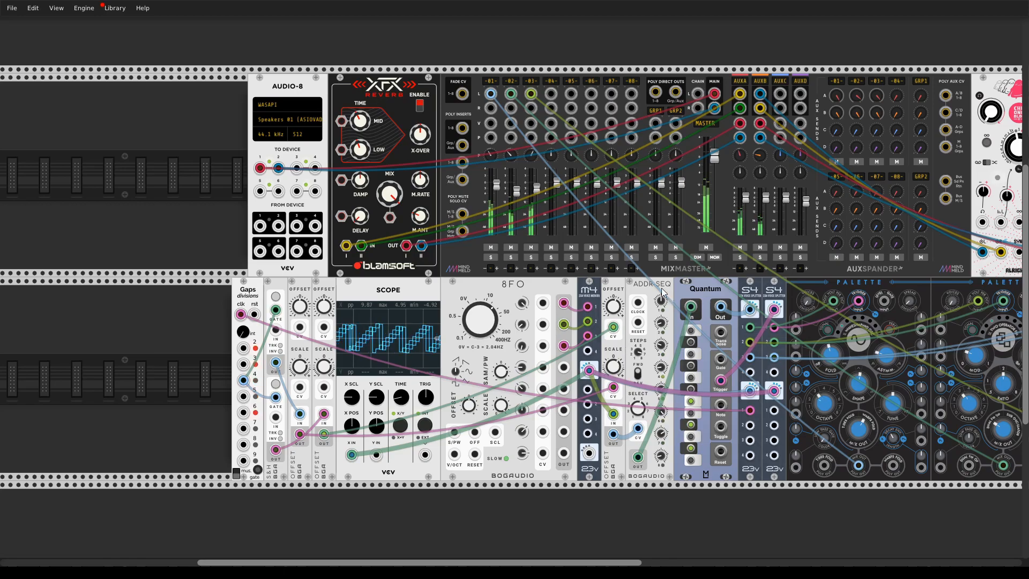
scroll(left, 3)
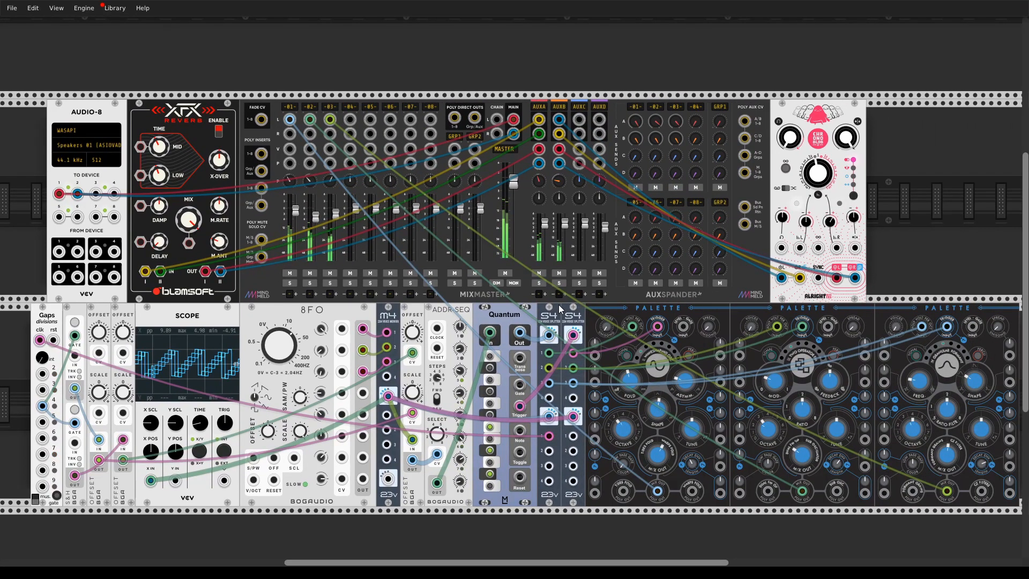
Step: Bring up the File menu to load the Plateau, EQMaster, Debriatus and Octo patch
click(11, 7)
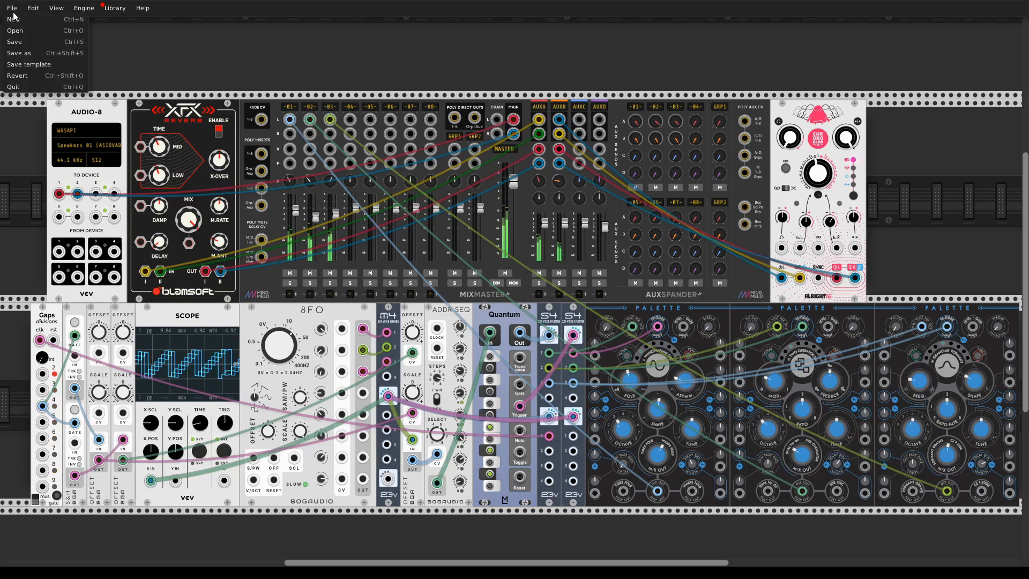
mouse_move(13, 18)
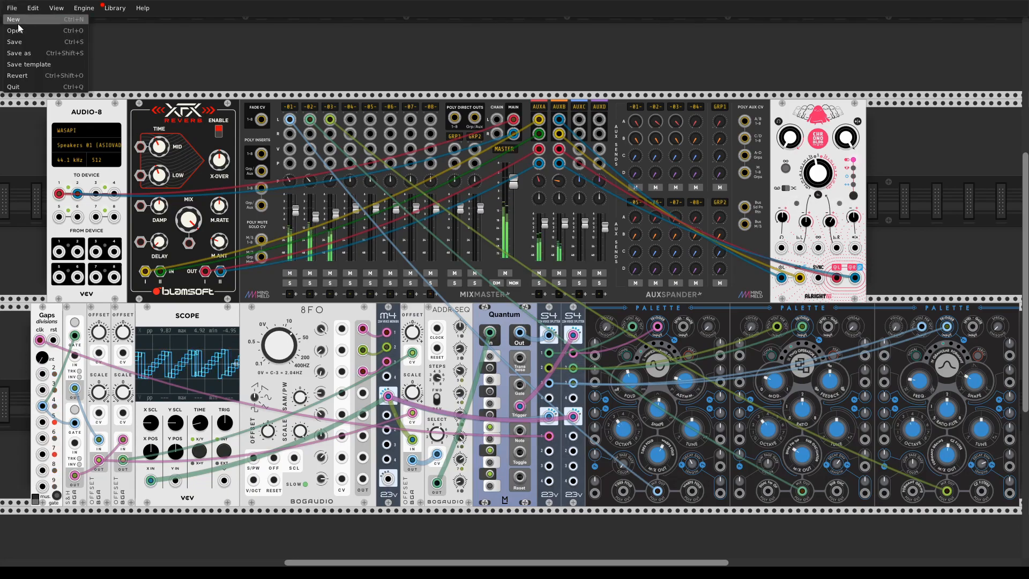
mouse_move(17, 30)
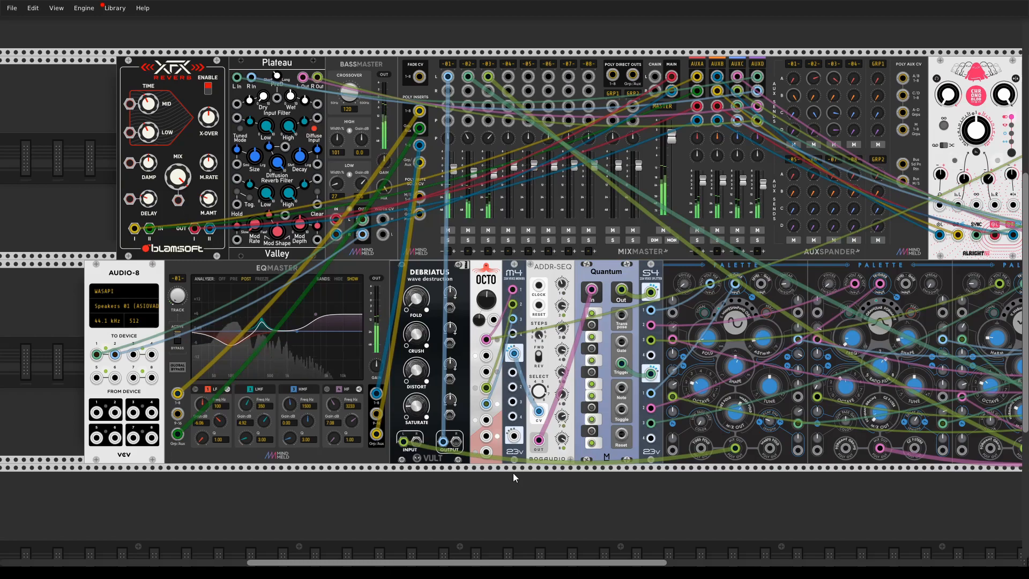
mouse_move(505, 523)
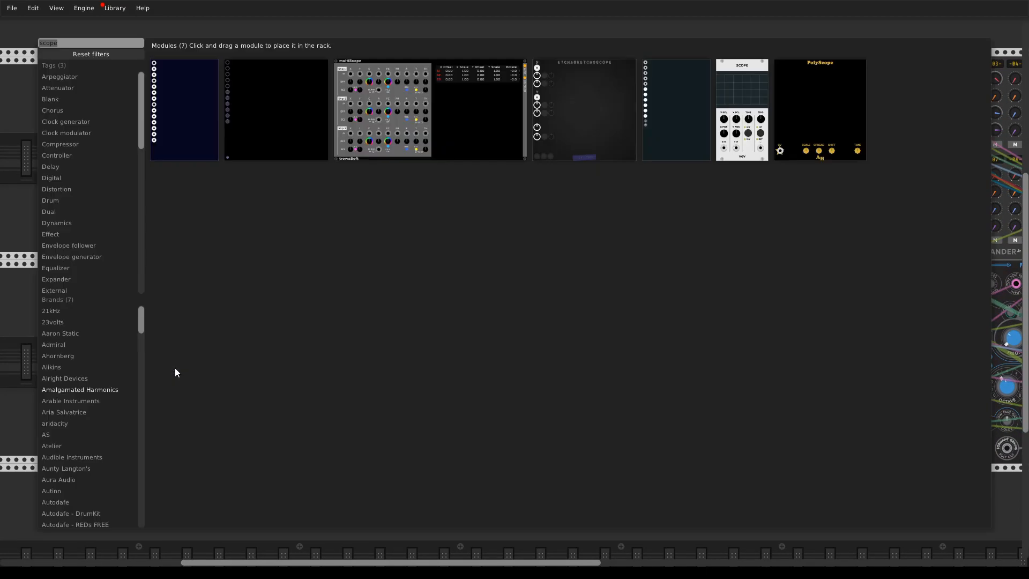
mouse_move(632, 164)
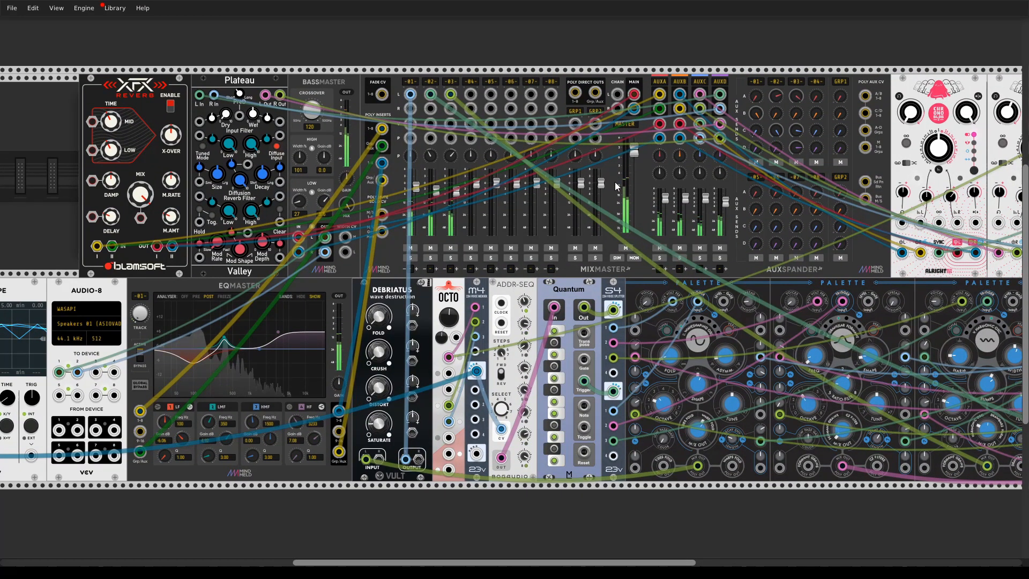
right_click(525, 295)
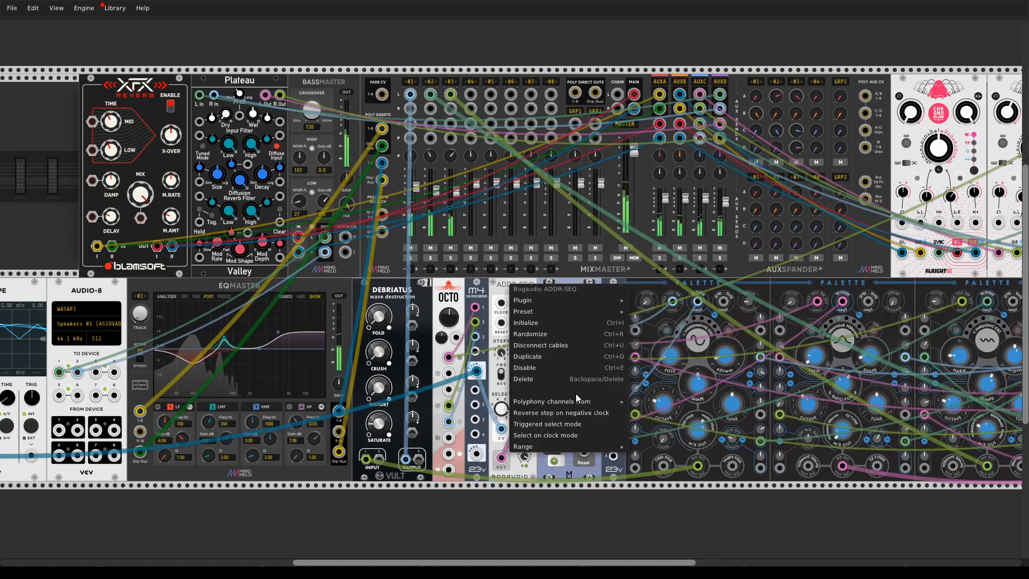
mouse_move(551, 401)
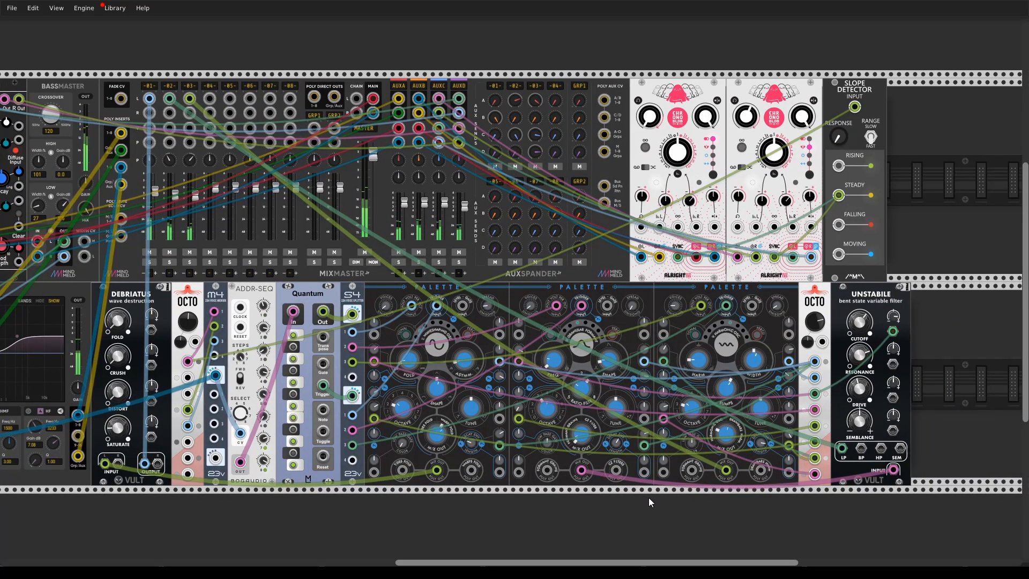
mouse_move(814, 321)
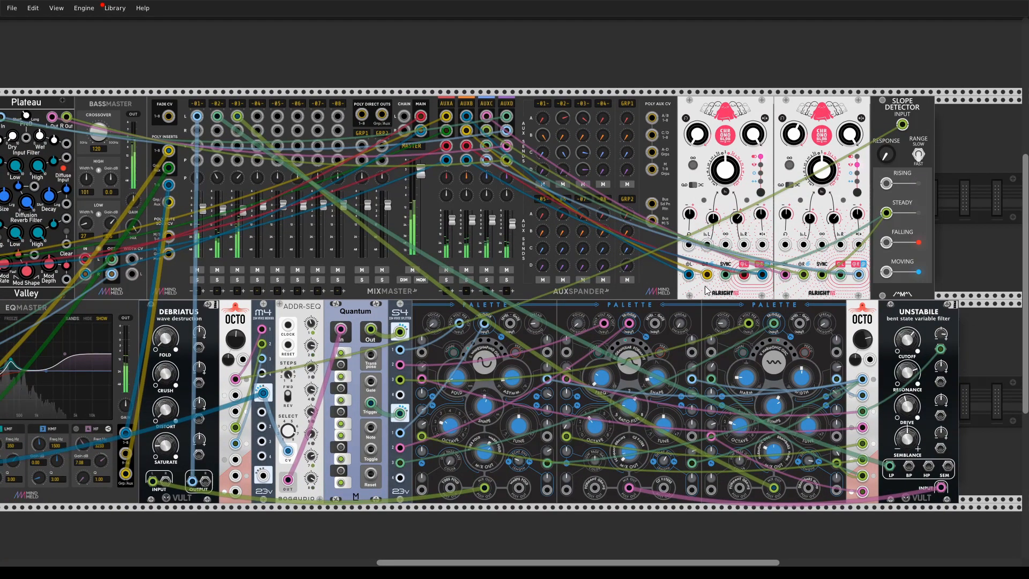
scroll(left, 3)
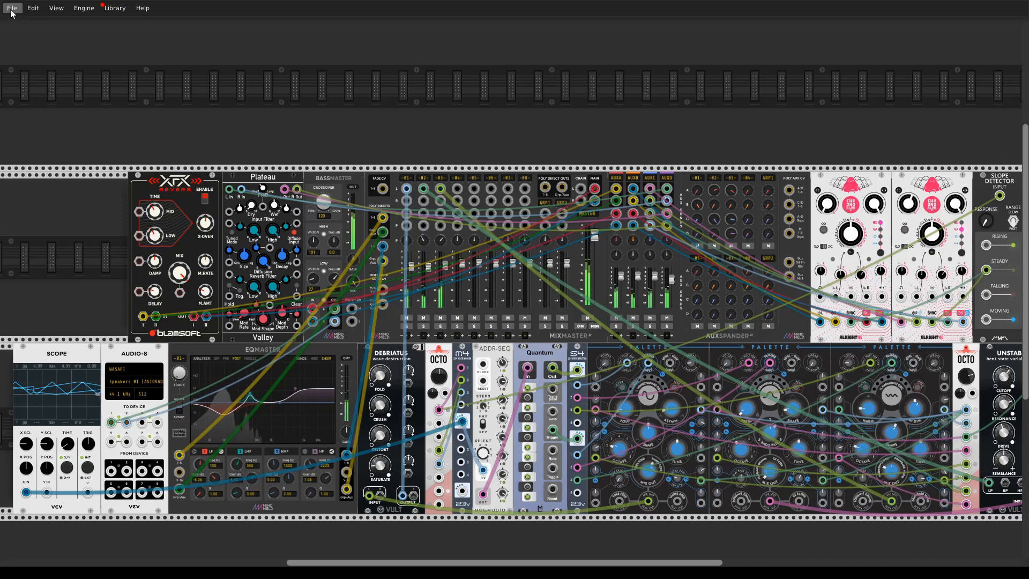
Step: Bring up the File menu to load the Clocked Random Gates and ADDR-SEQ patch
click(12, 7)
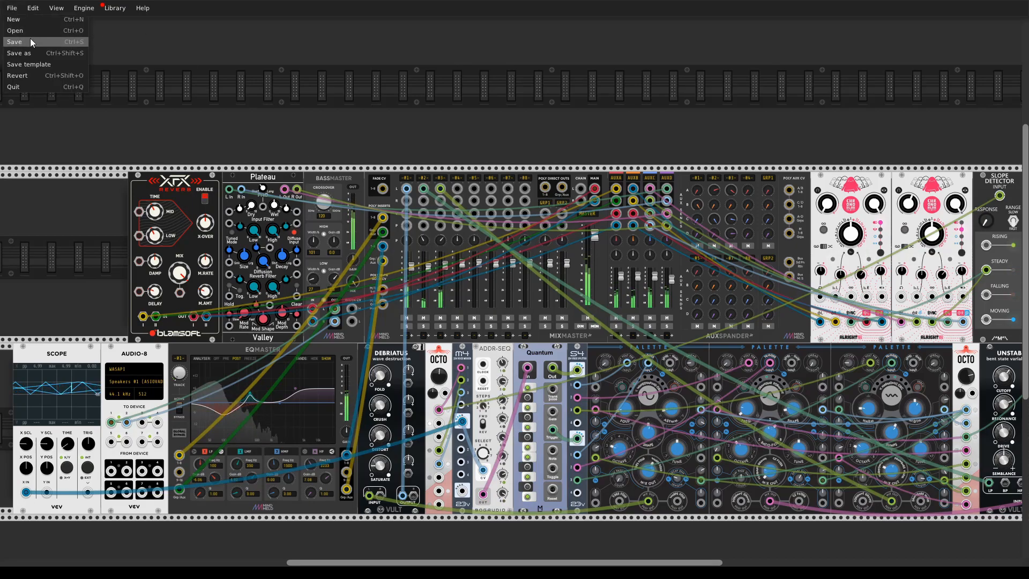
mouse_move(13, 18)
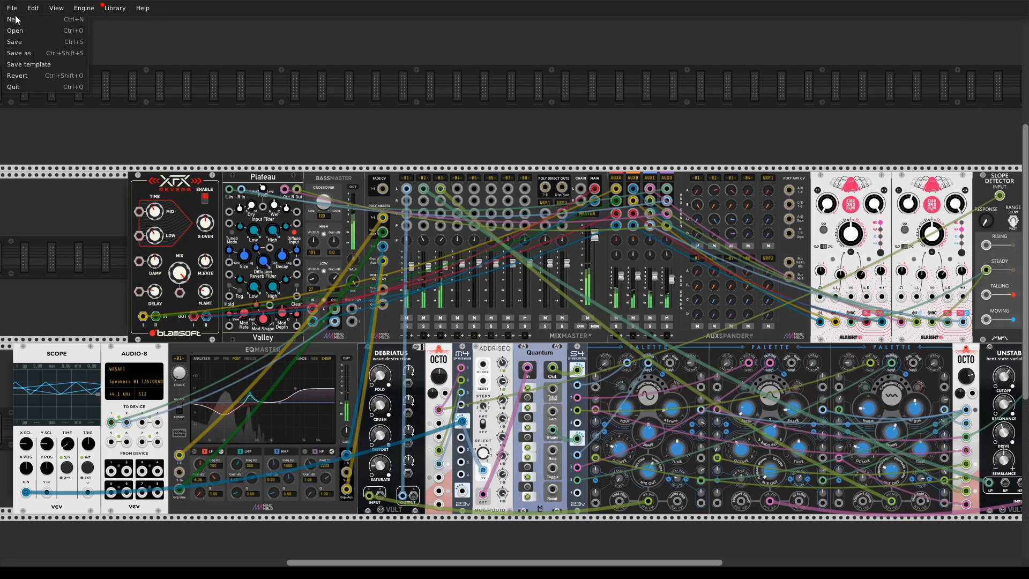
mouse_move(146, 102)
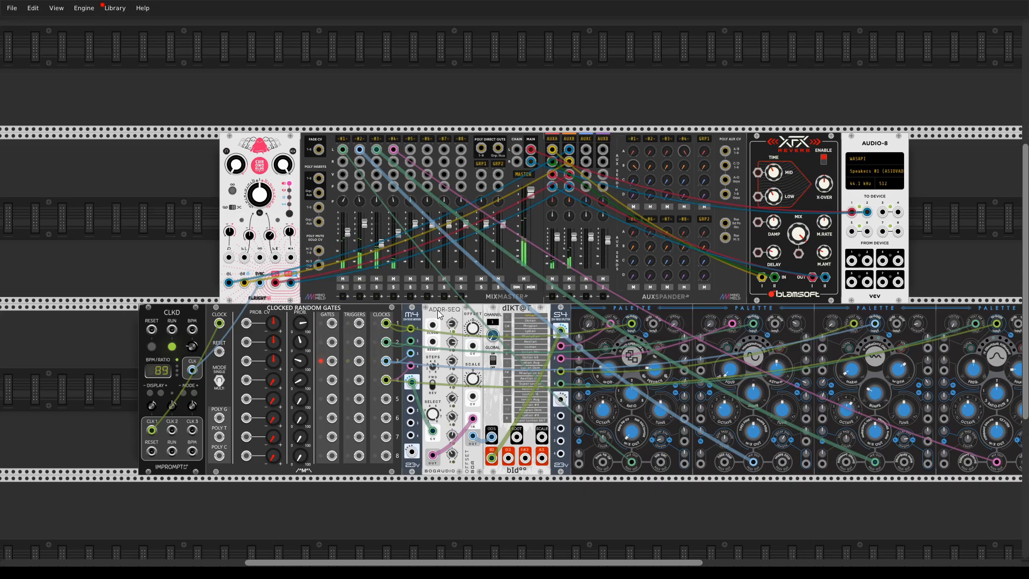
right_click(446, 312)
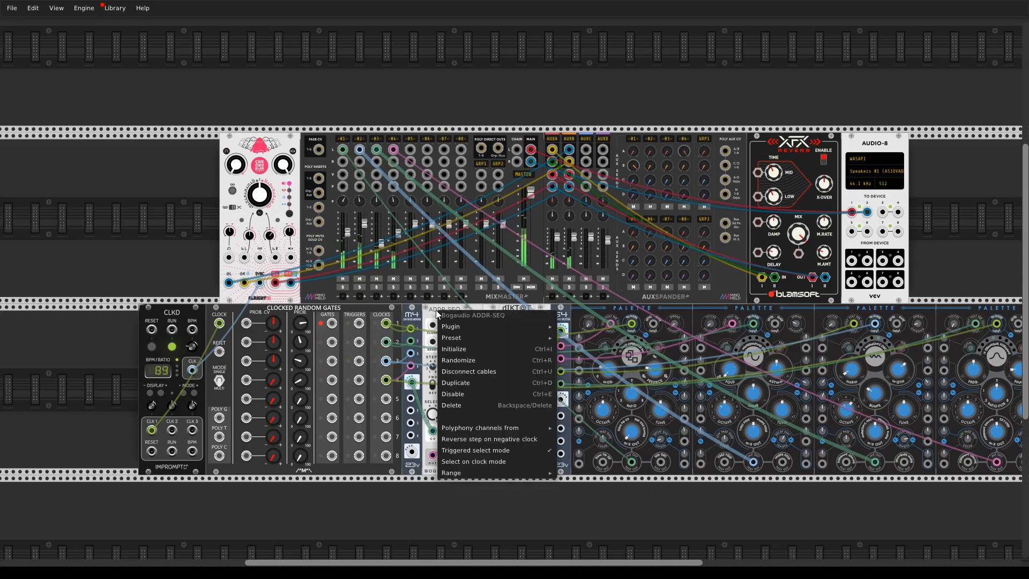
mouse_move(475, 450)
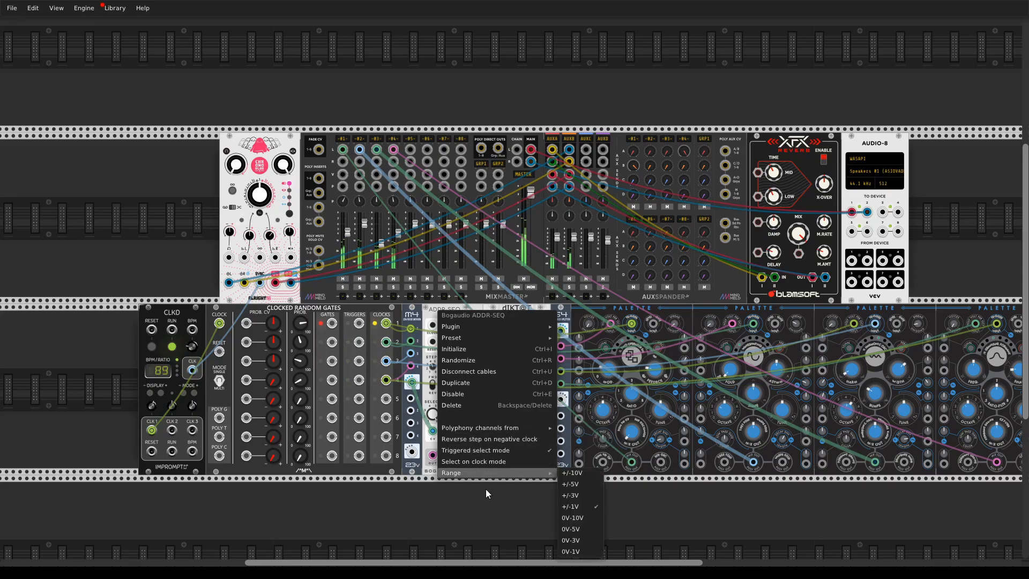
mouse_move(479, 427)
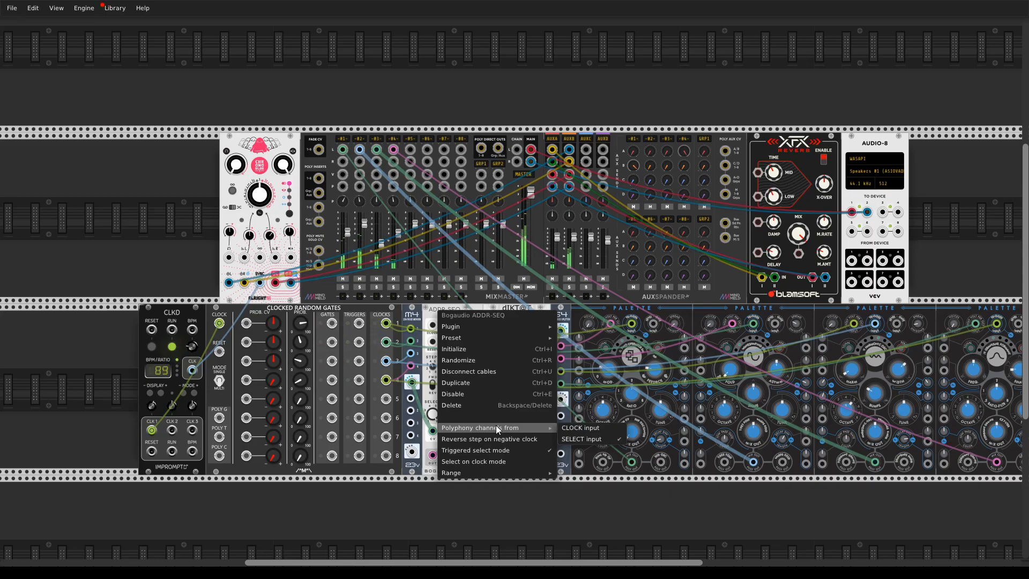
click(397, 491)
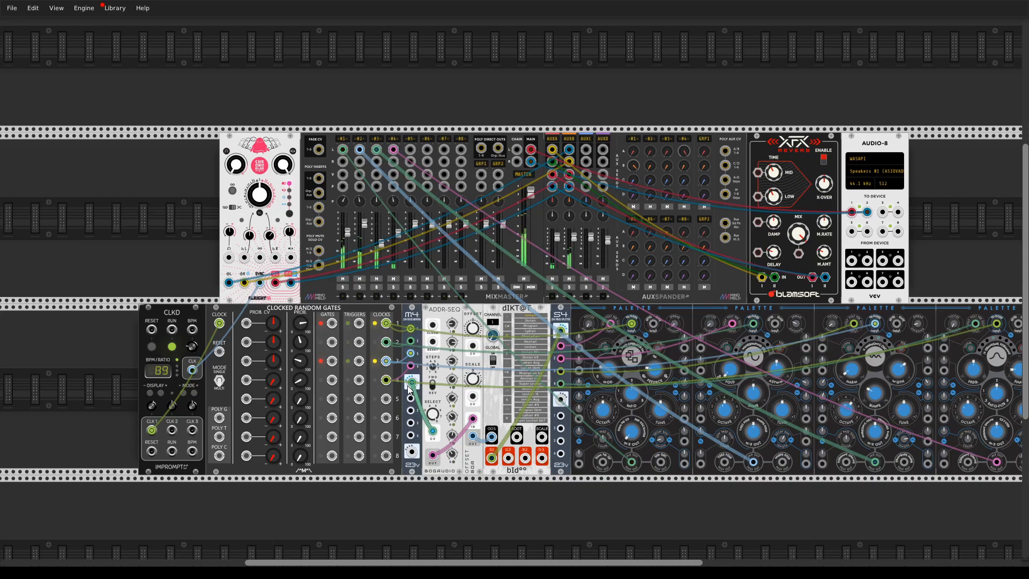
mouse_move(470, 505)
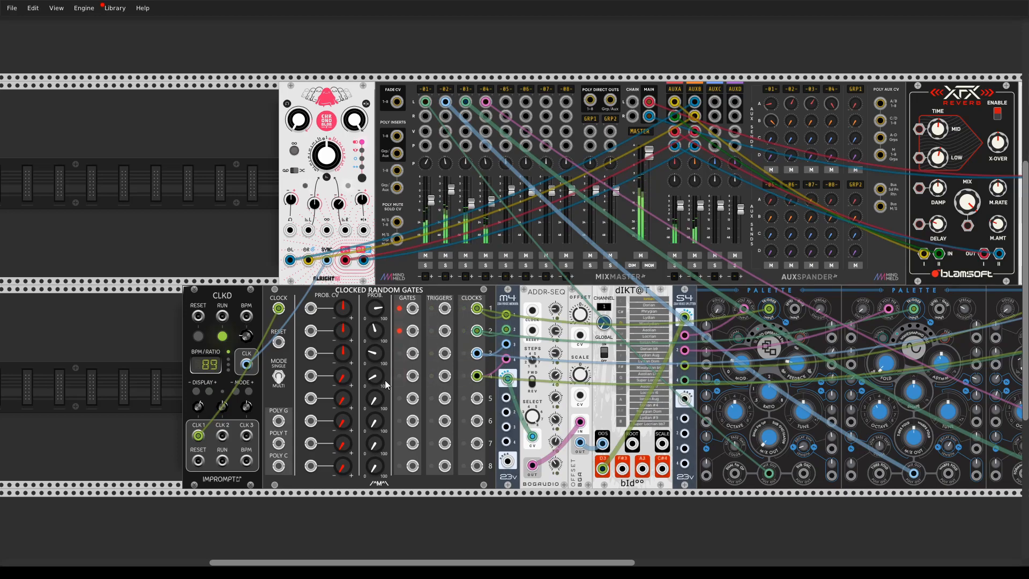
mouse_move(377, 308)
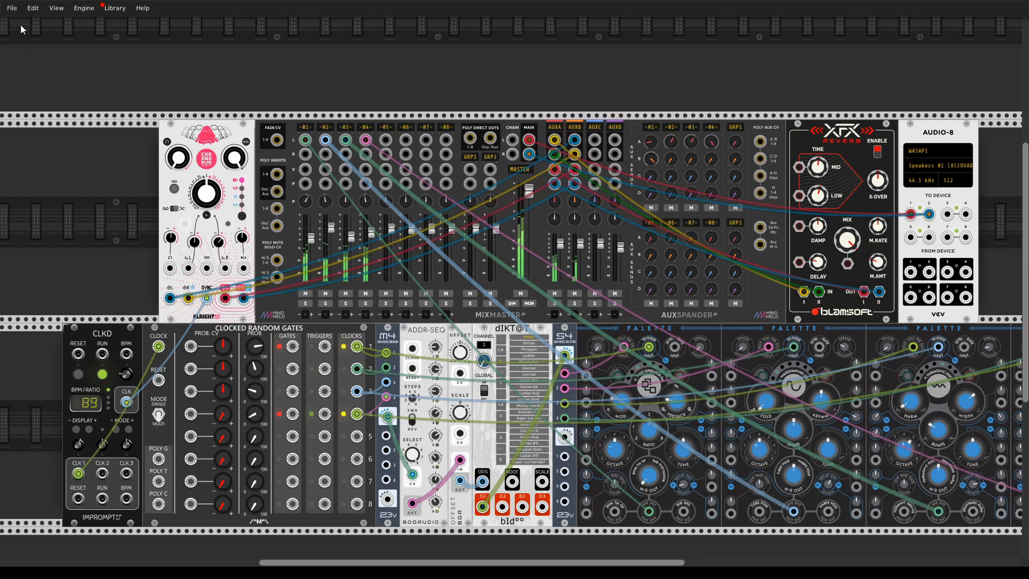
Step: Load the final patch with two Clocked Random Gates and scroll through it
click(12, 7)
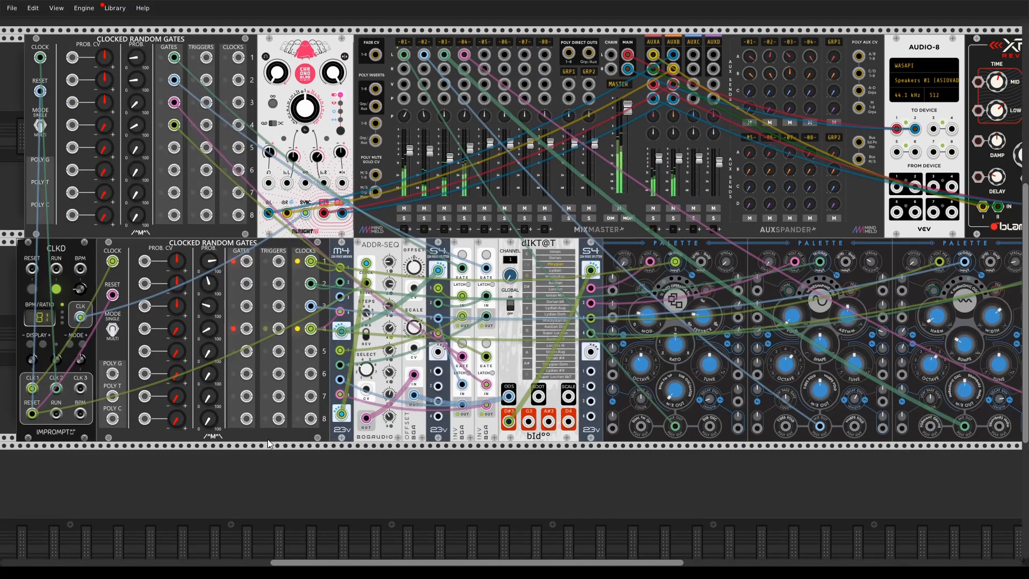
scroll(down, 3)
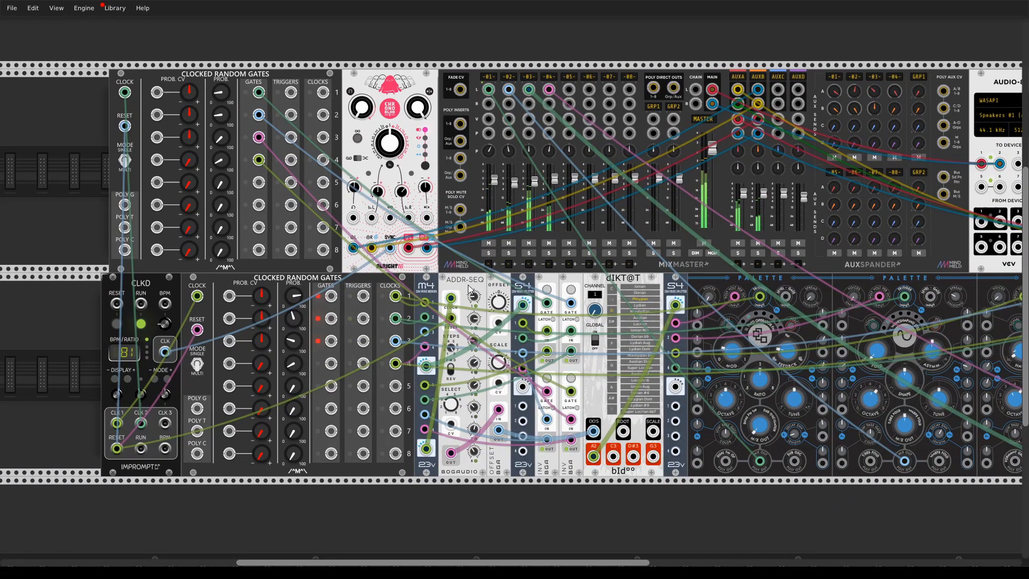
right_click(465, 289)
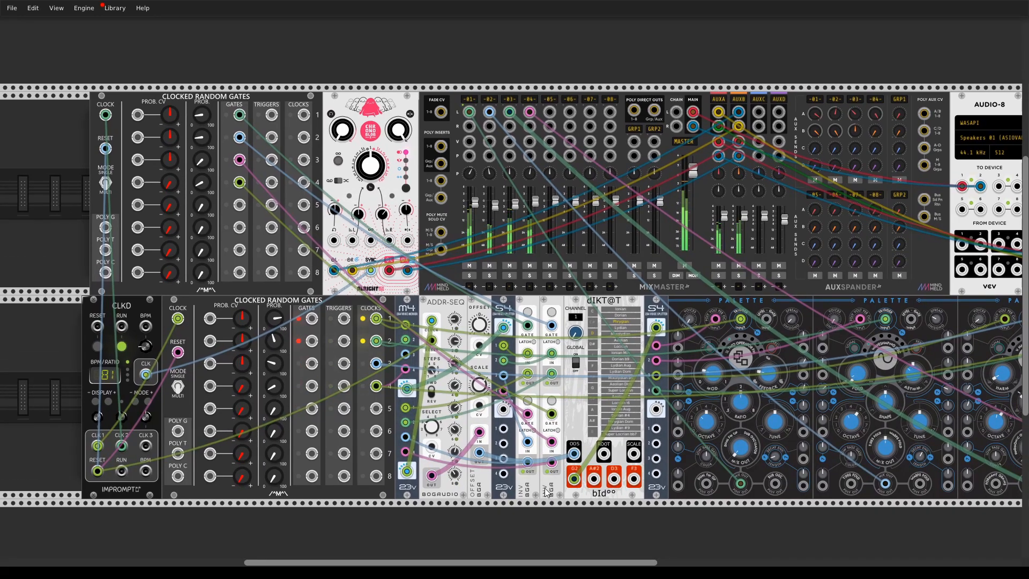
scroll(down, 3)
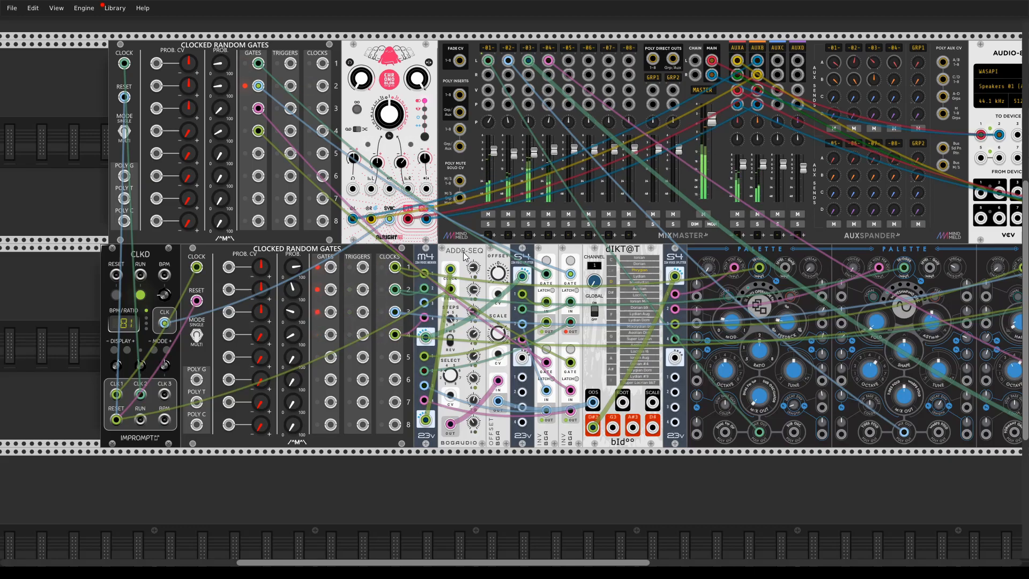
scroll(down, 3)
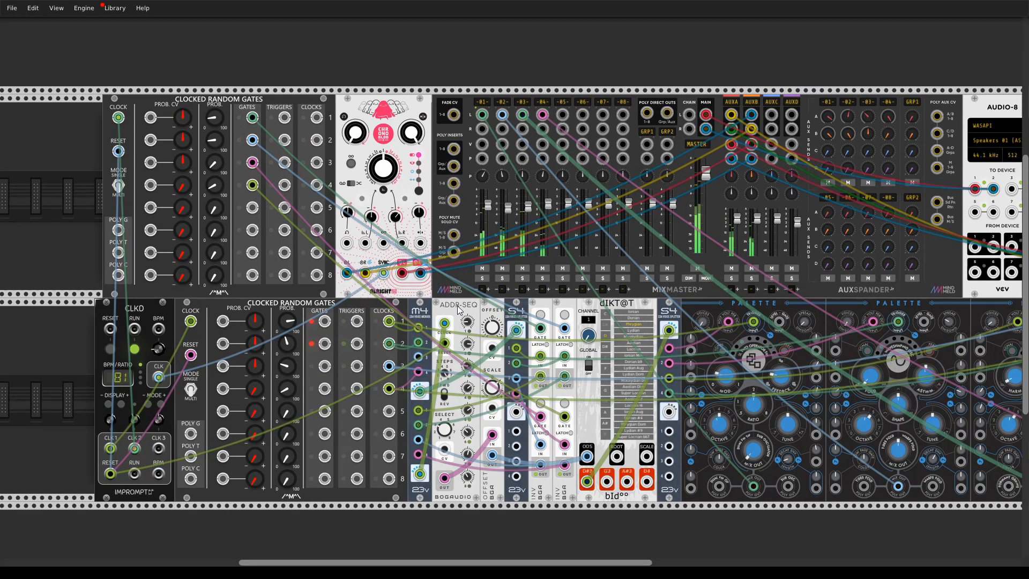